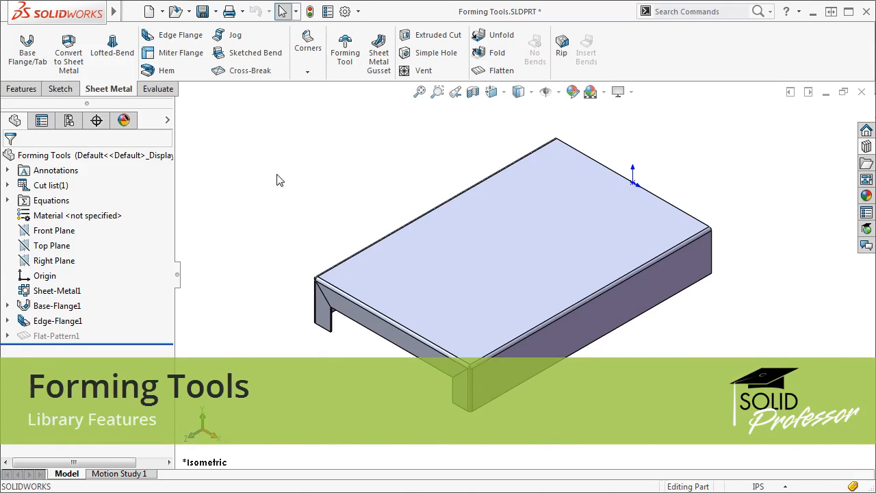
mouse_move(810, 158)
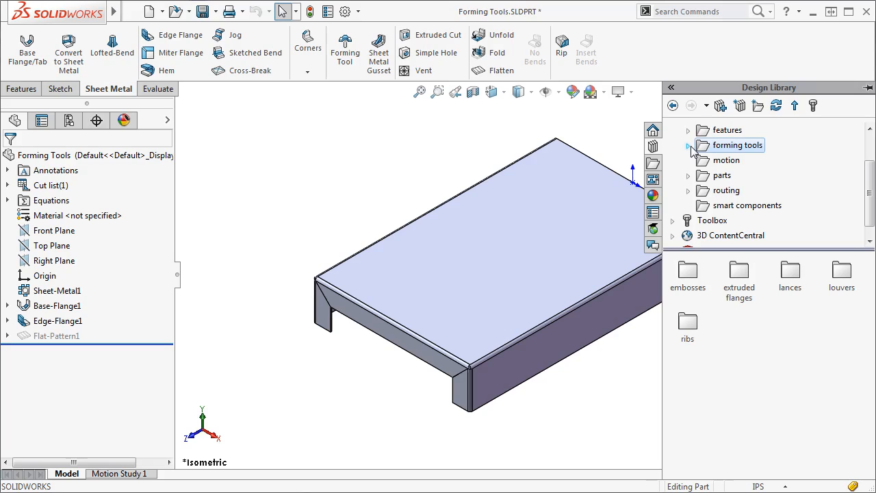
- Drag the dimple tool from forming tools > embosses onto the part's top face
click(688, 145)
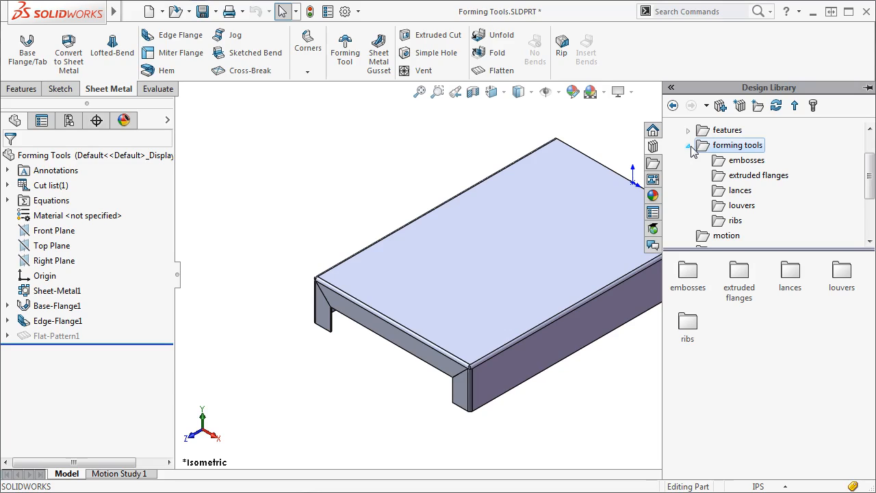
click(748, 159)
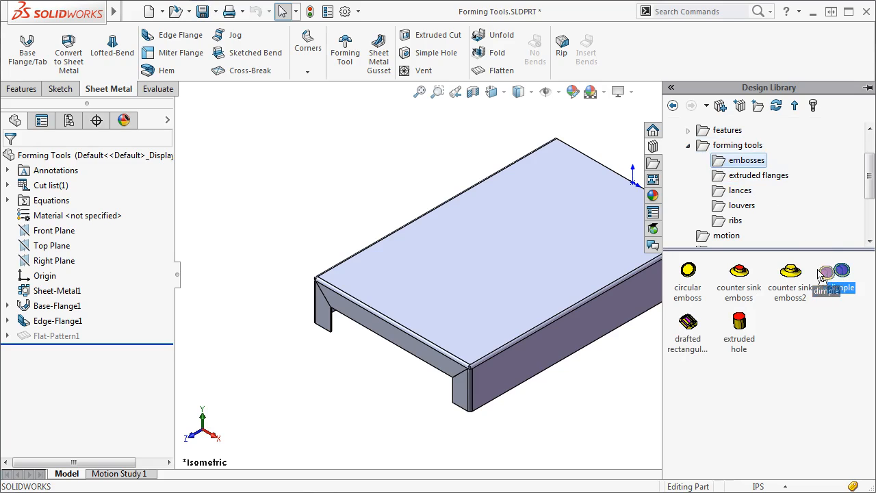
drag(837, 274, 586, 247)
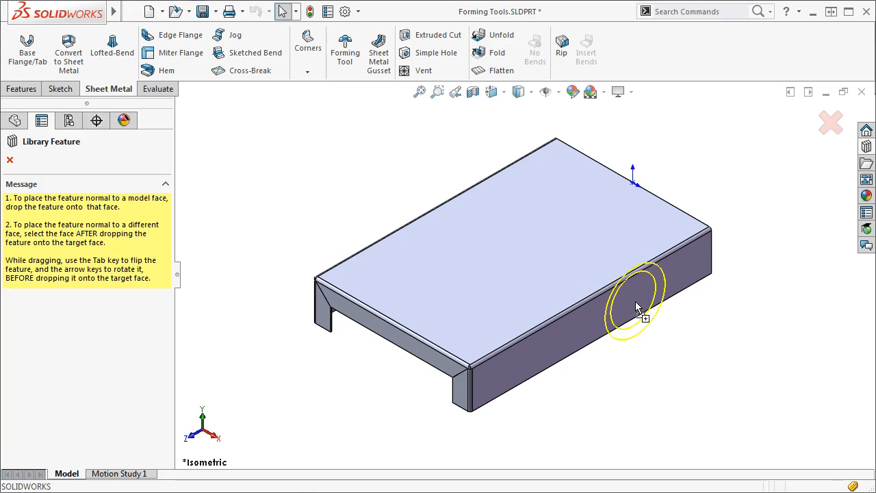
mouse_move(594, 238)
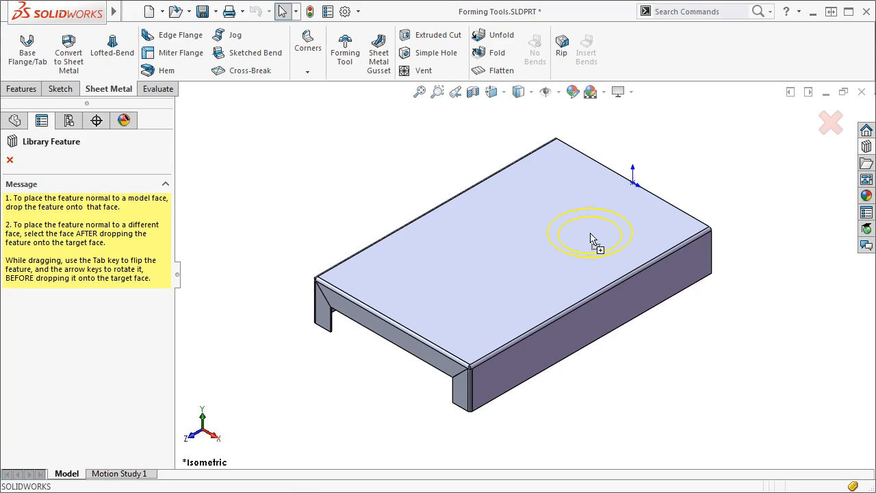
- Pick the top face, then Smart Dimension the dimple's centre point 1.00 from the edge
click(589, 233)
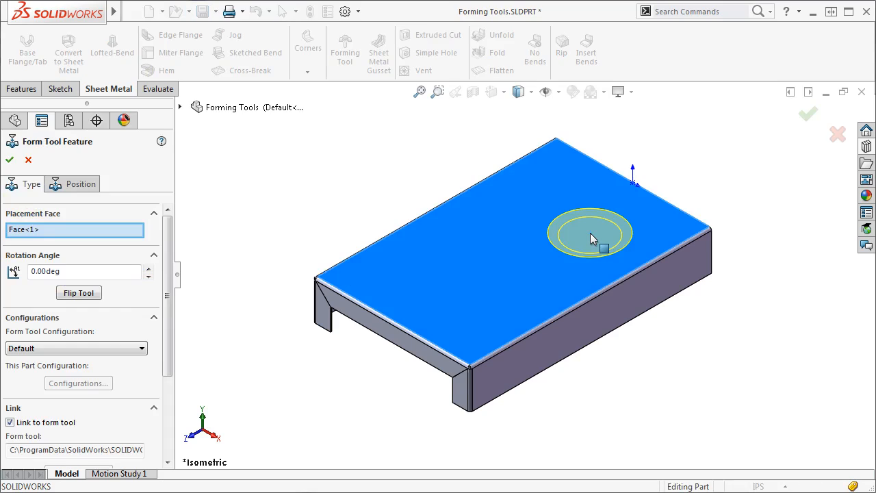
mouse_move(480, 232)
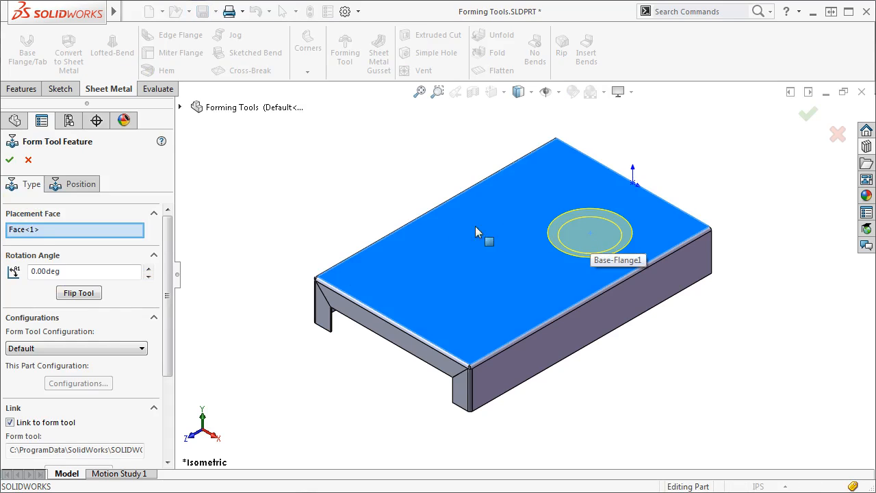
click(79, 184)
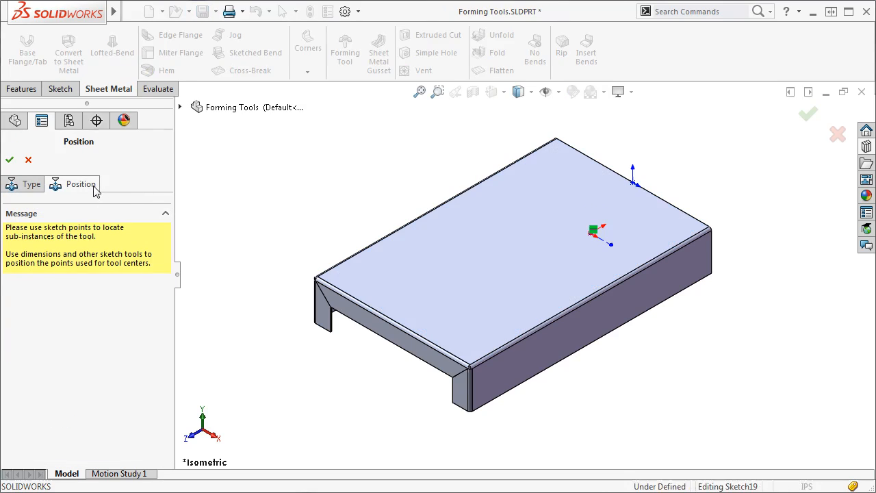
right_click(596, 232)
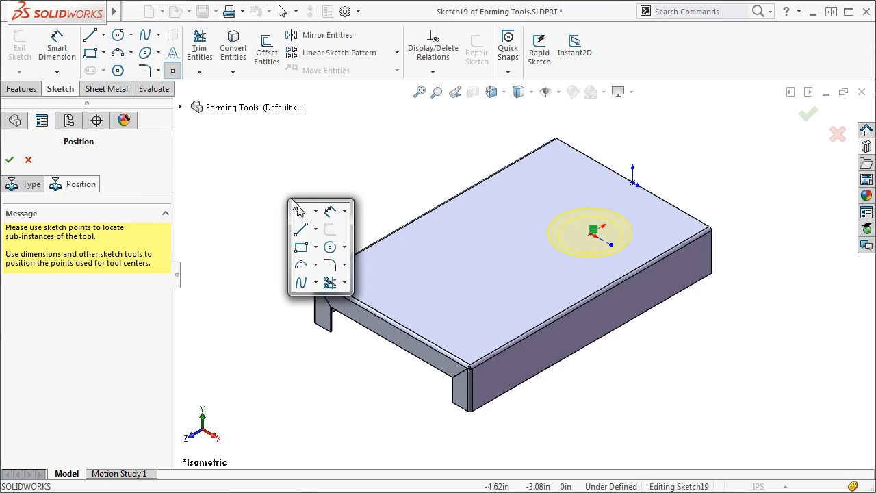
click(57, 46)
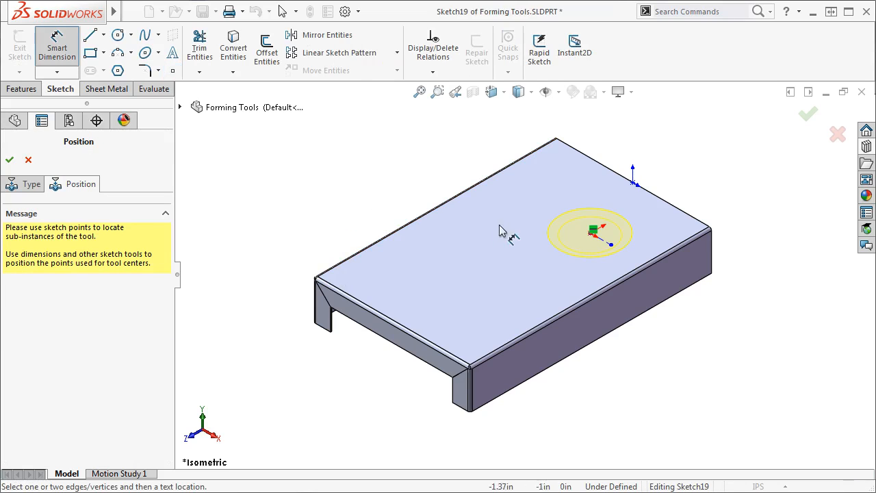
click(591, 231)
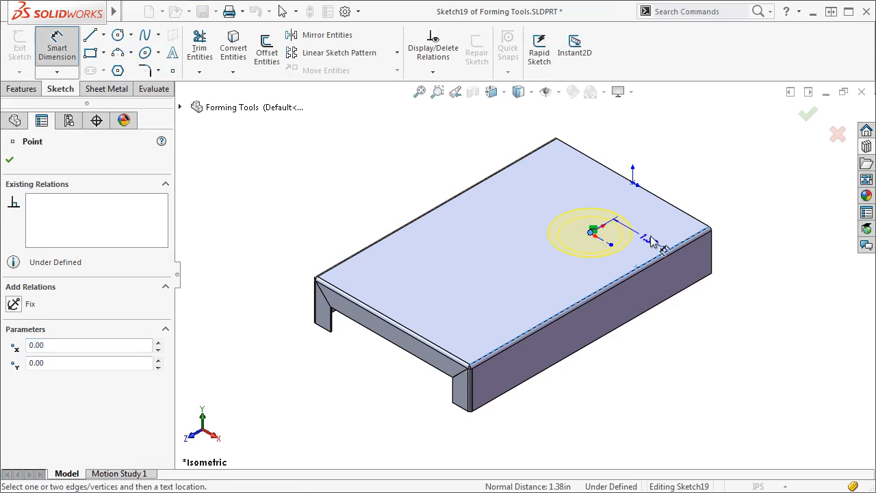
click(657, 236)
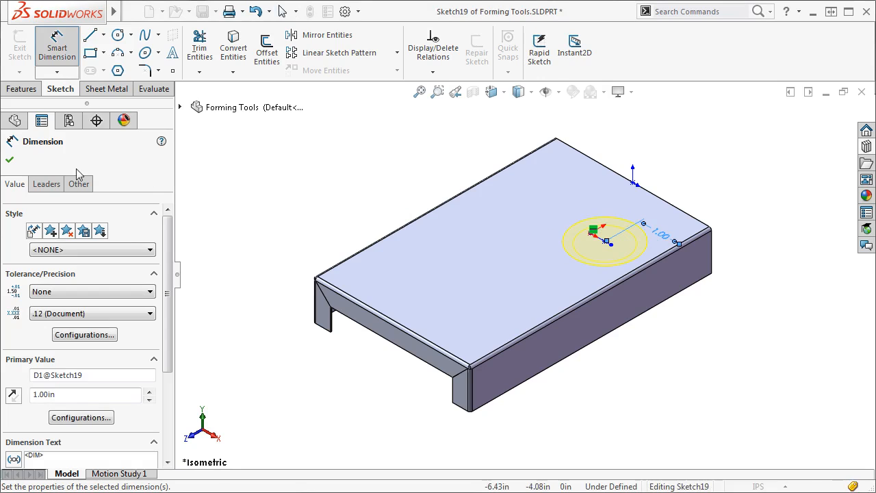
click(9, 158)
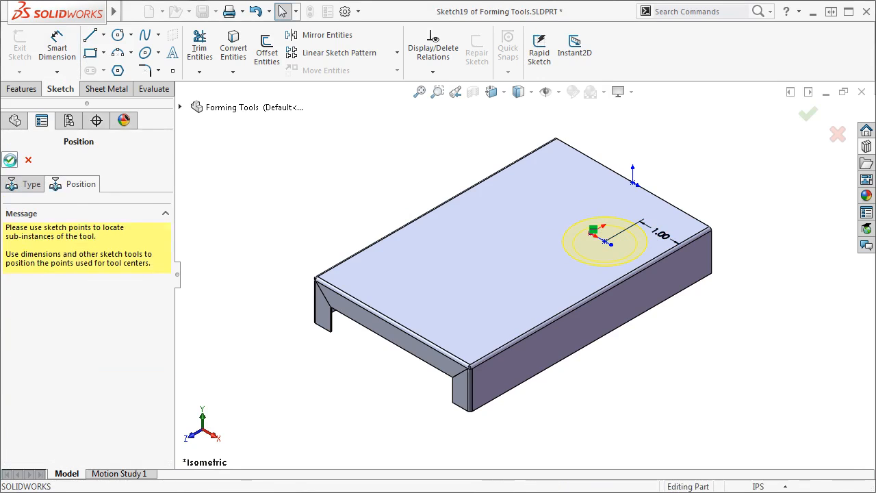
- Create the dimple3 feature and expand it to reach its positioning sketch
click(808, 115)
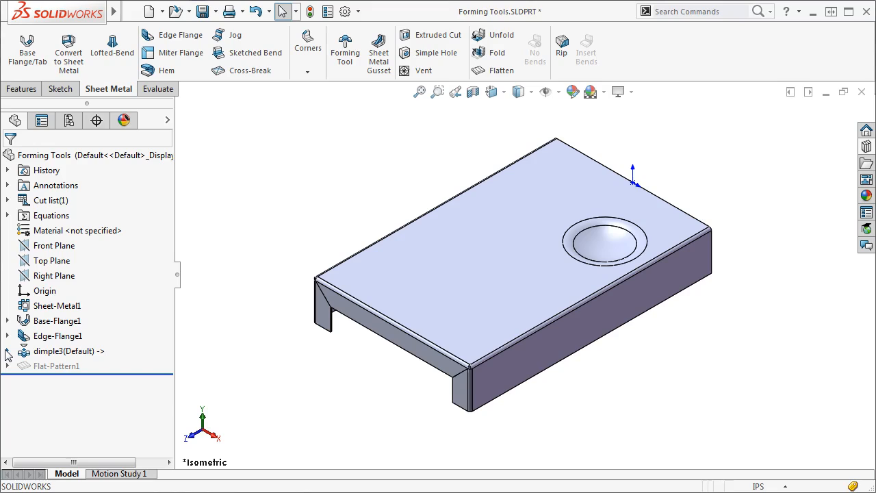
click(8, 351)
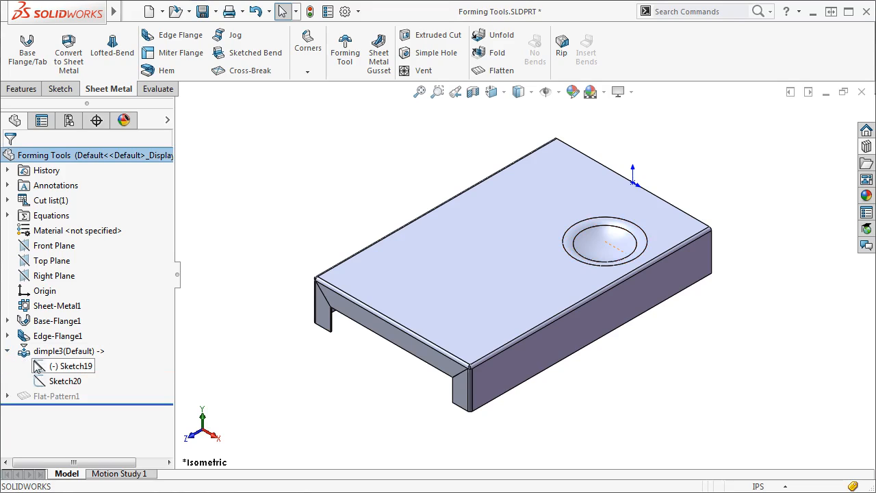
click(71, 365)
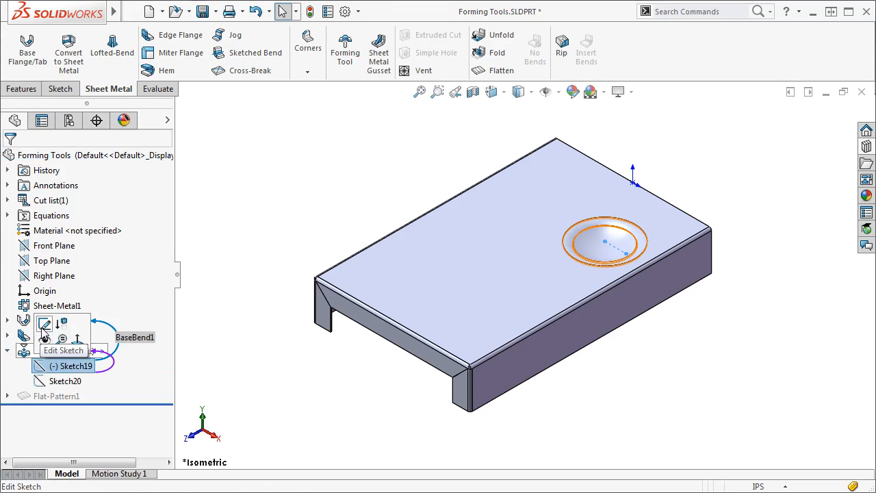
- Edit the positioning sketch and change the 1.00 locating dimension to about 1.20
click(63, 351)
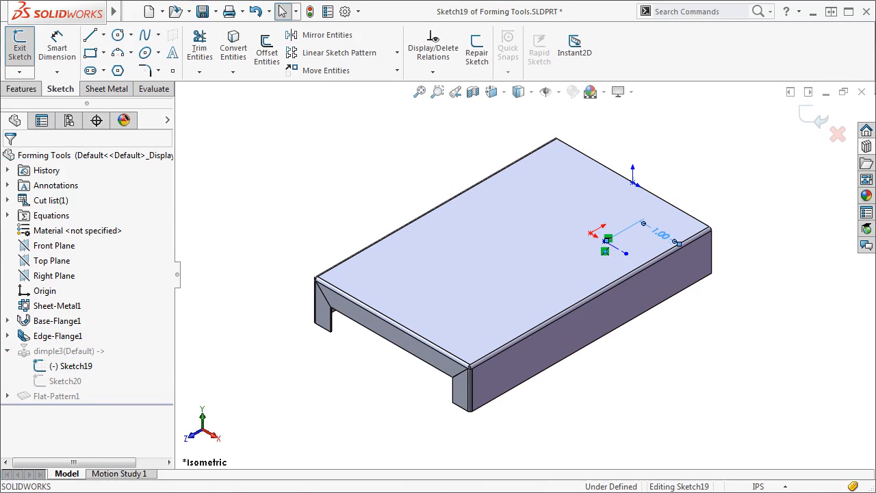
click(660, 233)
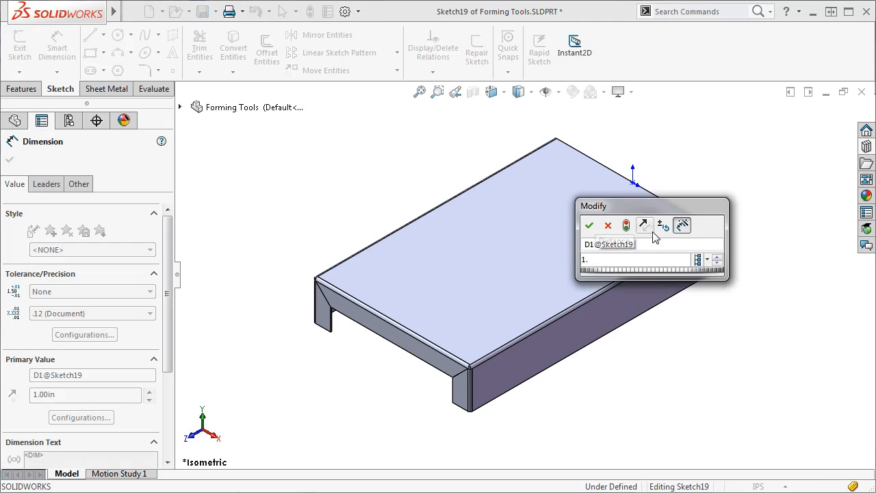
click(588, 225)
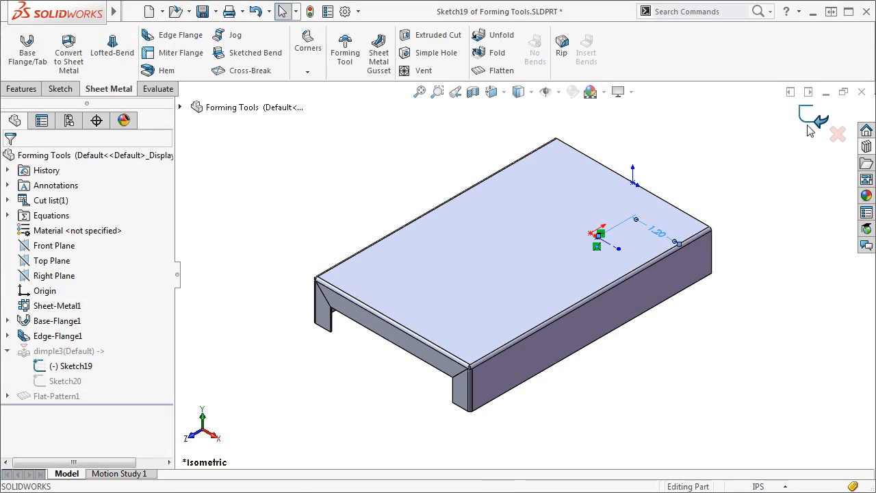
- Rebuild the dimple, then edit dimple3 to uncheck Link to form tool
click(813, 115)
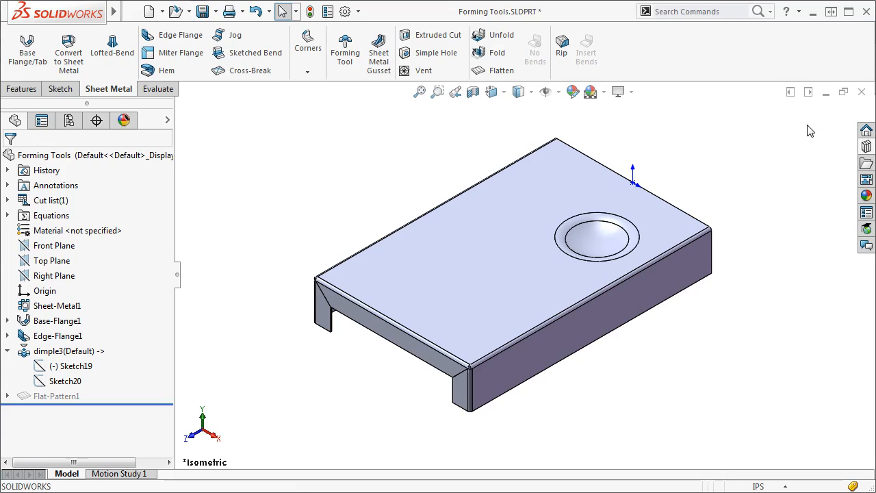
mouse_move(274, 286)
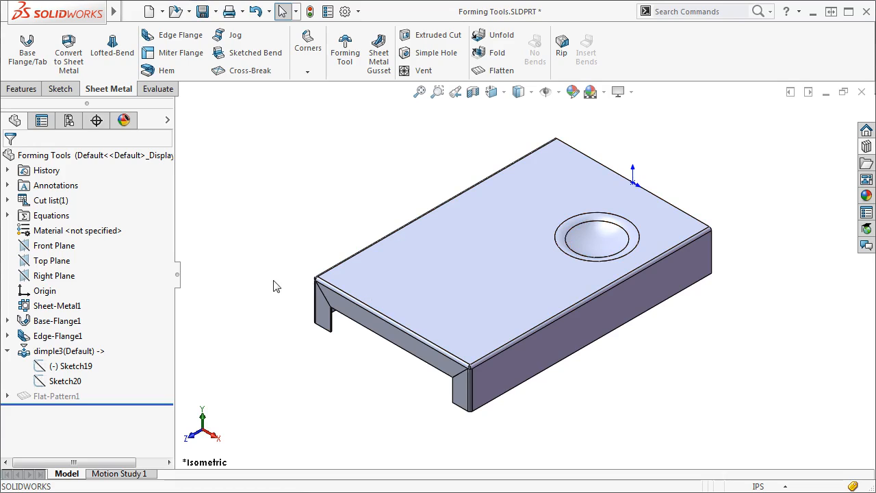
click(66, 350)
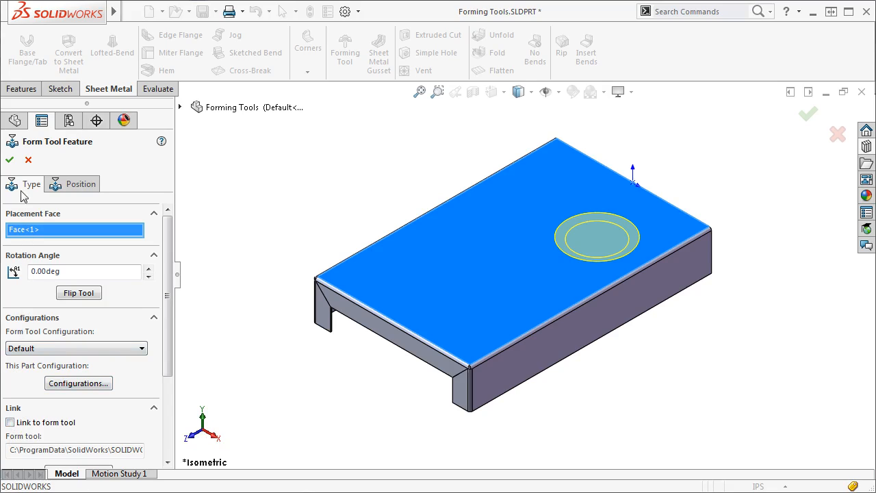
click(10, 159)
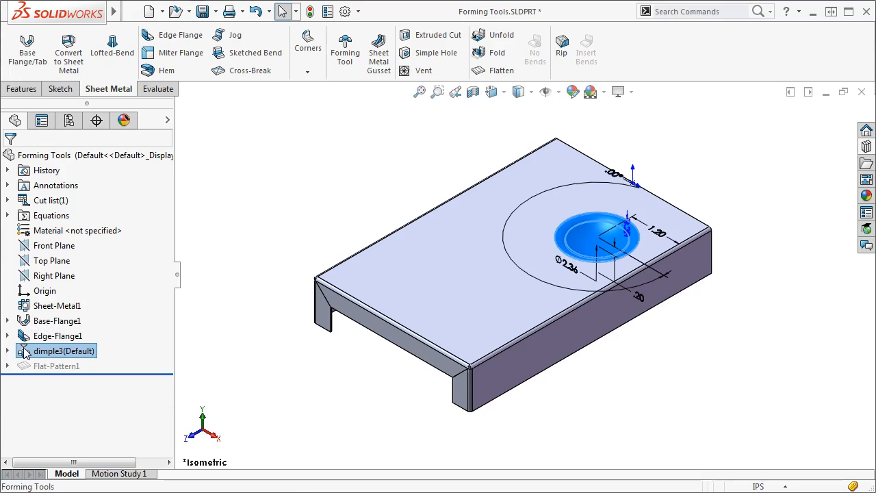
mouse_move(514, 273)
text(2.)
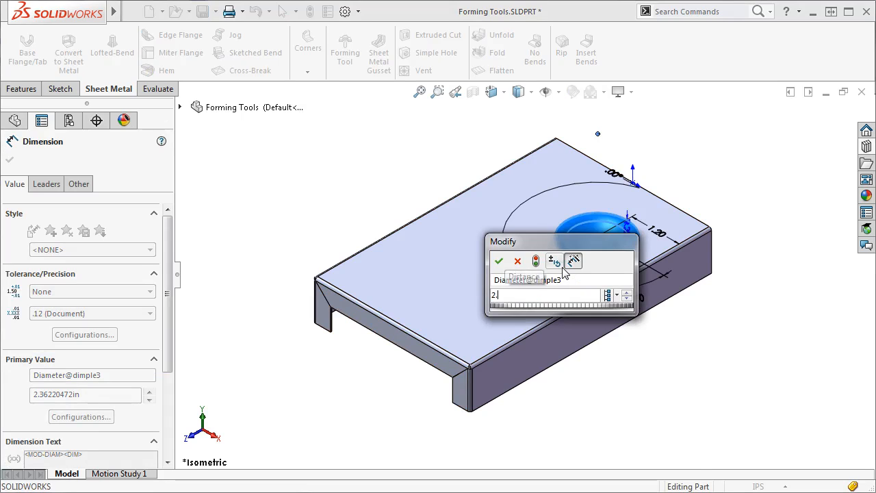
- Change the dimple's diameter dimension to 2.50 in
click(499, 261)
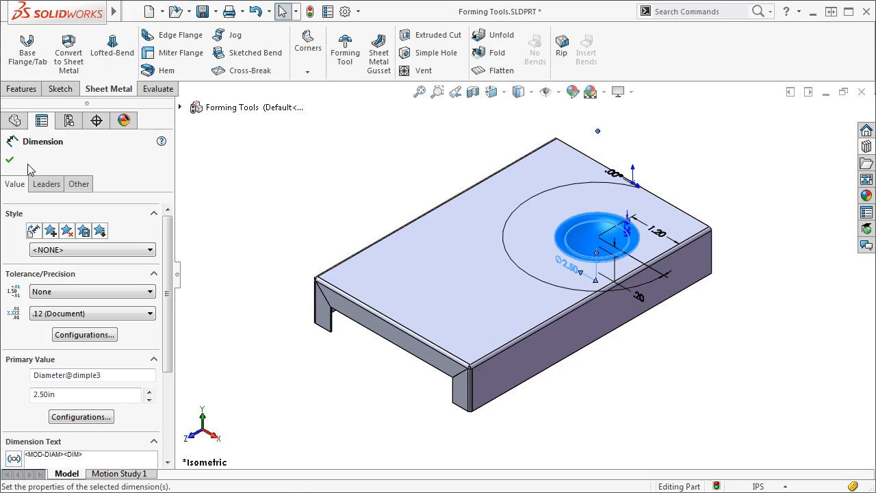
click(9, 160)
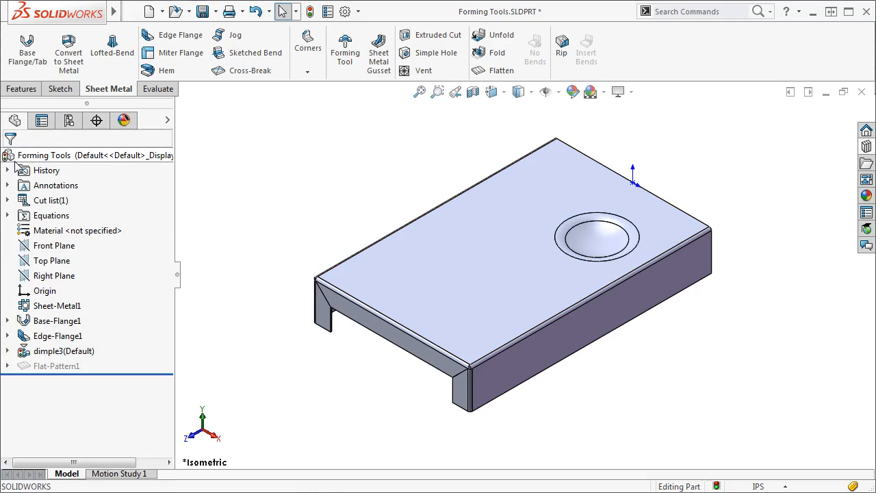
mouse_move(394, 123)
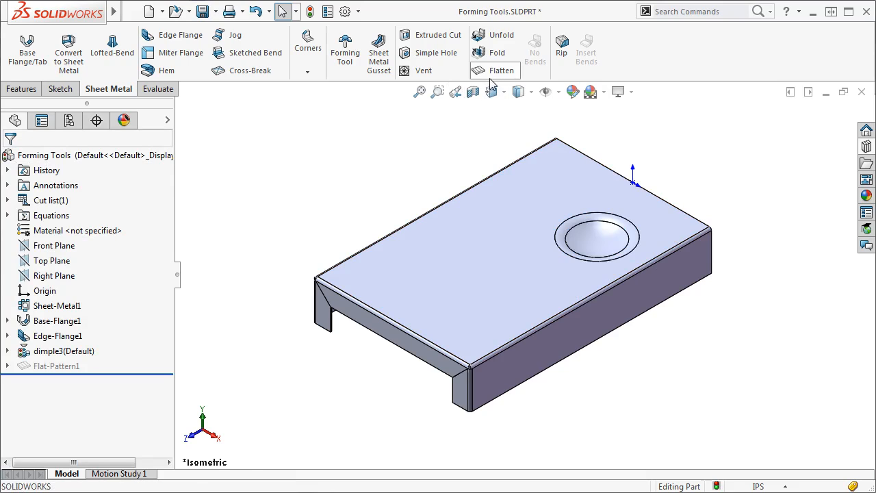
- Flatten the sheet metal part to show the dimple on the flat pattern
click(501, 69)
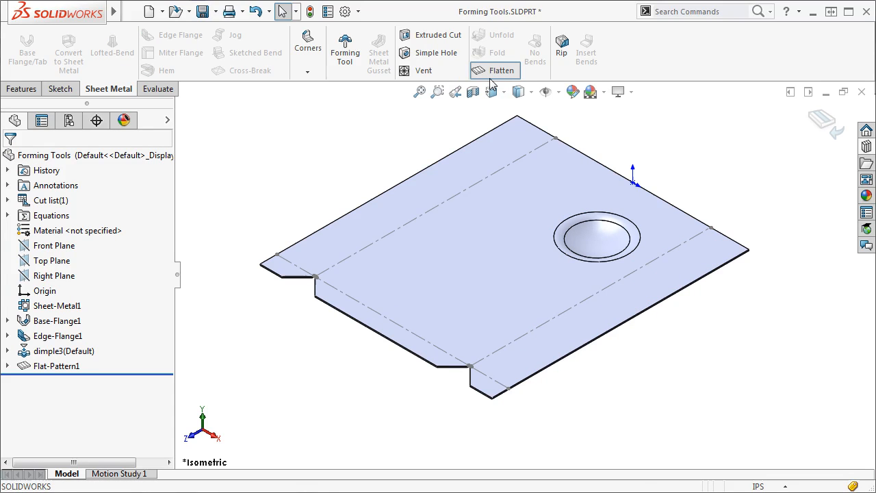